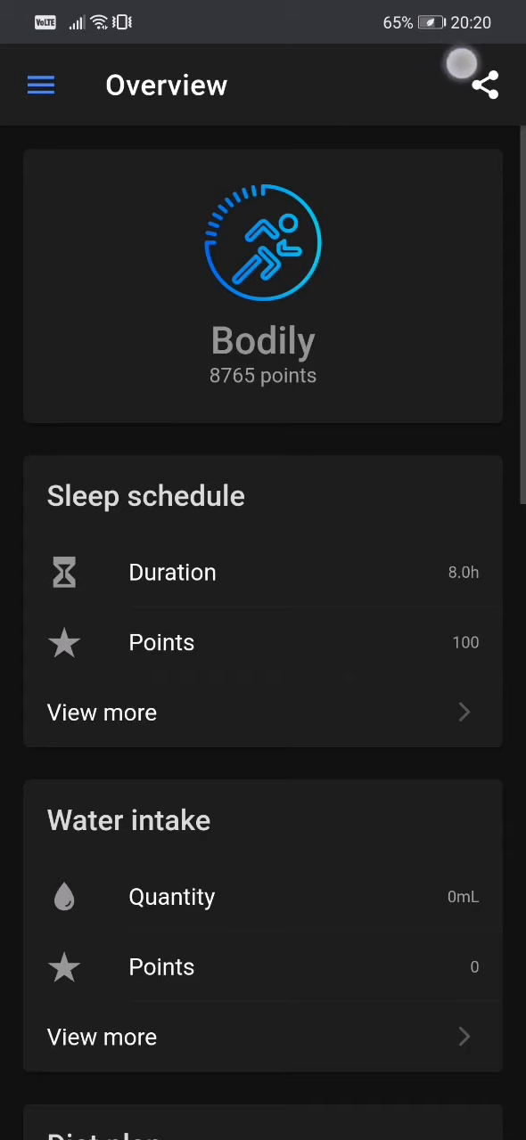
From the Overview, bring up today's water intake entry, still at 0 mL
click(485, 86)
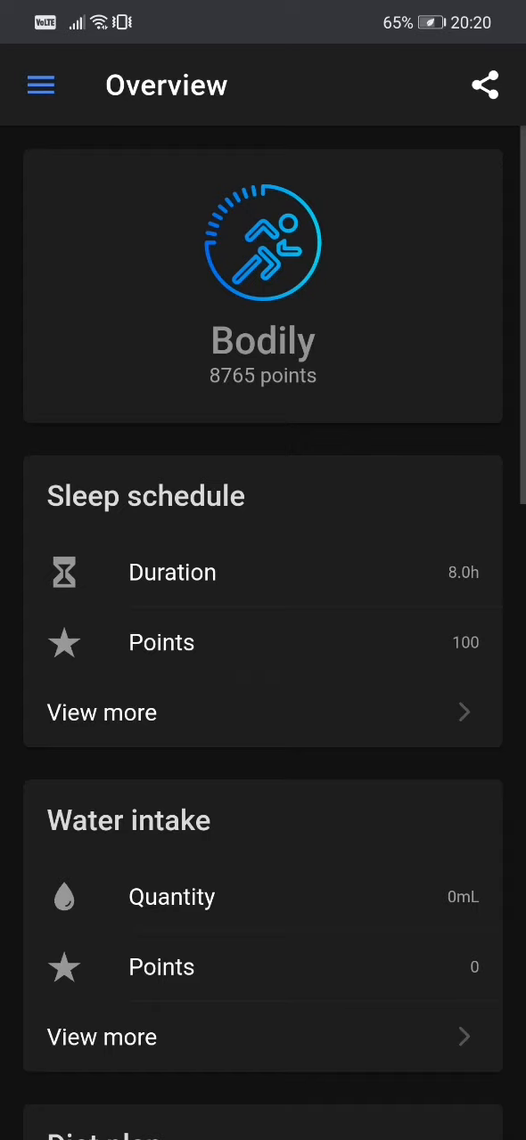
click(40, 85)
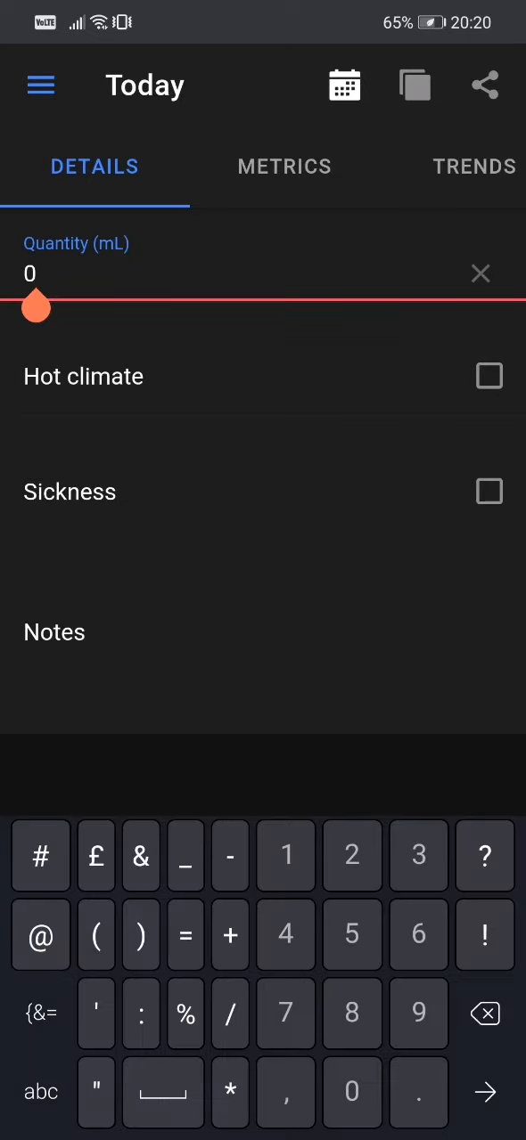
Record 4000 mL for today with Hot climate ticked and sickness left unchecked
click(479, 274)
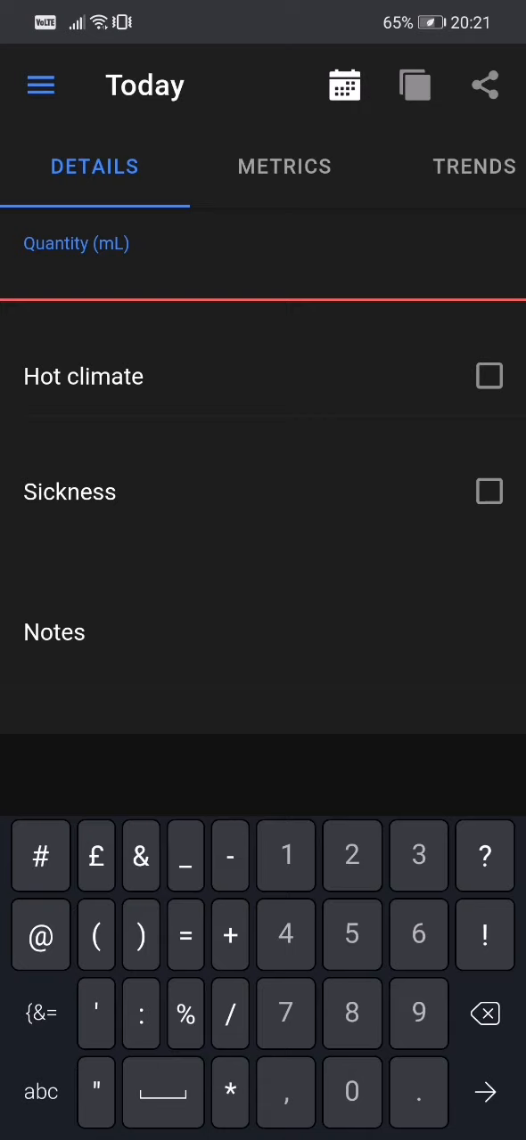
text(4)
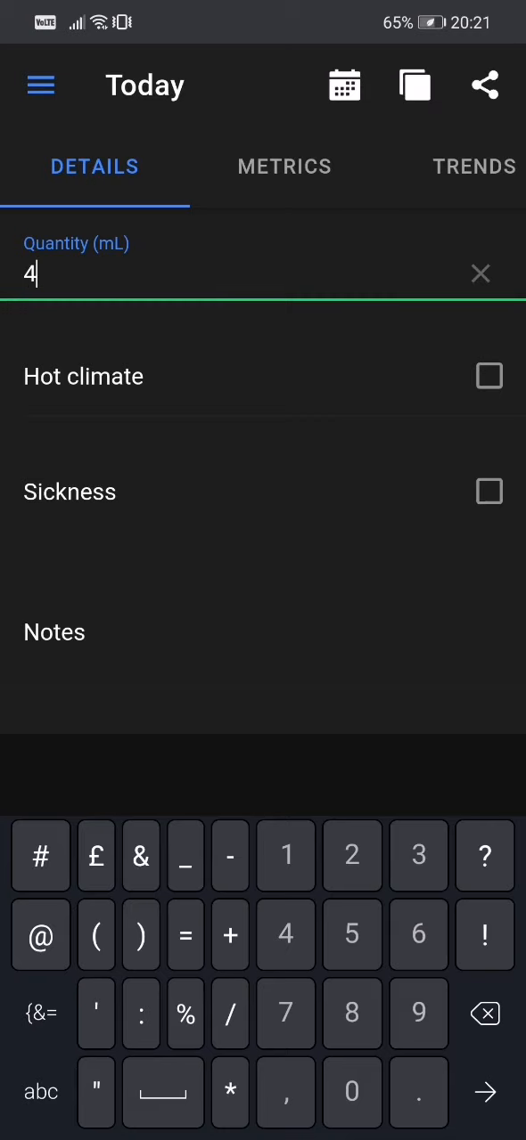
text(000)
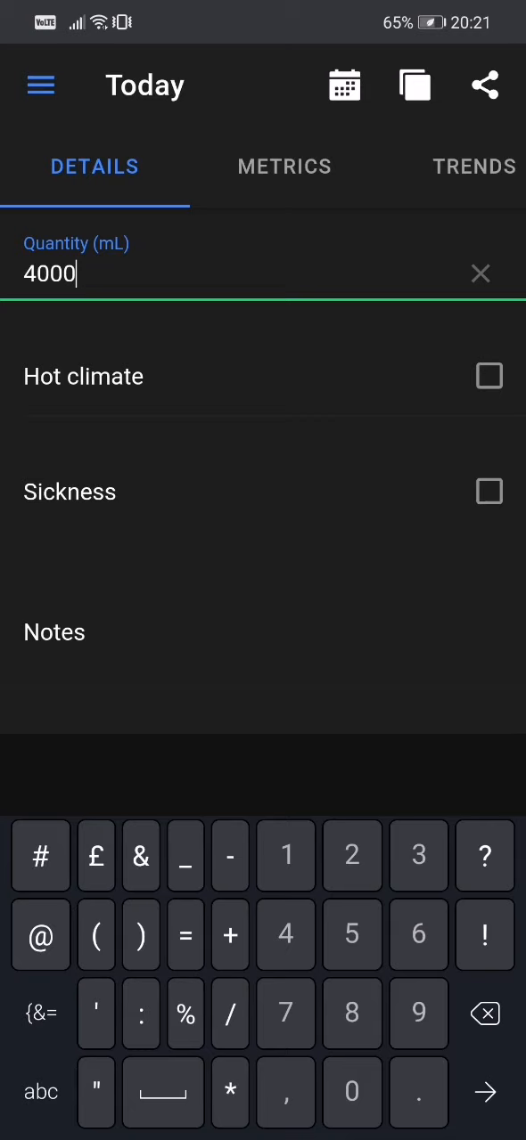
click(488, 375)
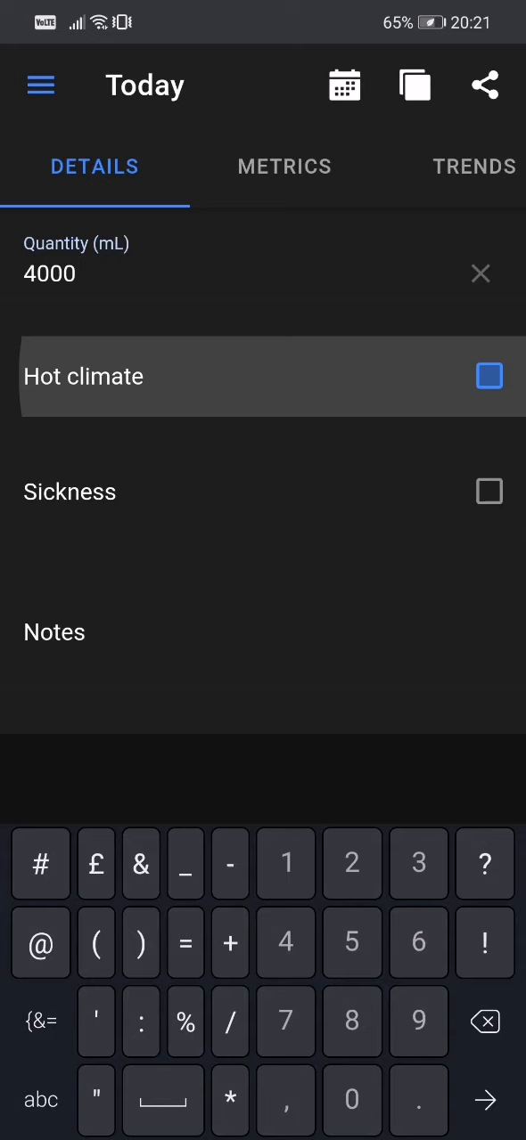
click(488, 376)
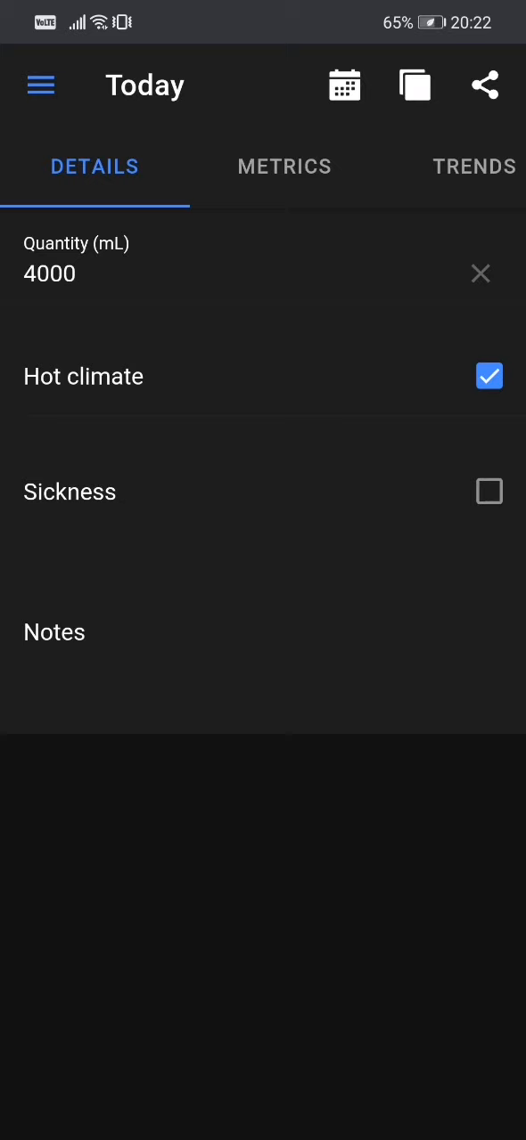
click(243, 741)
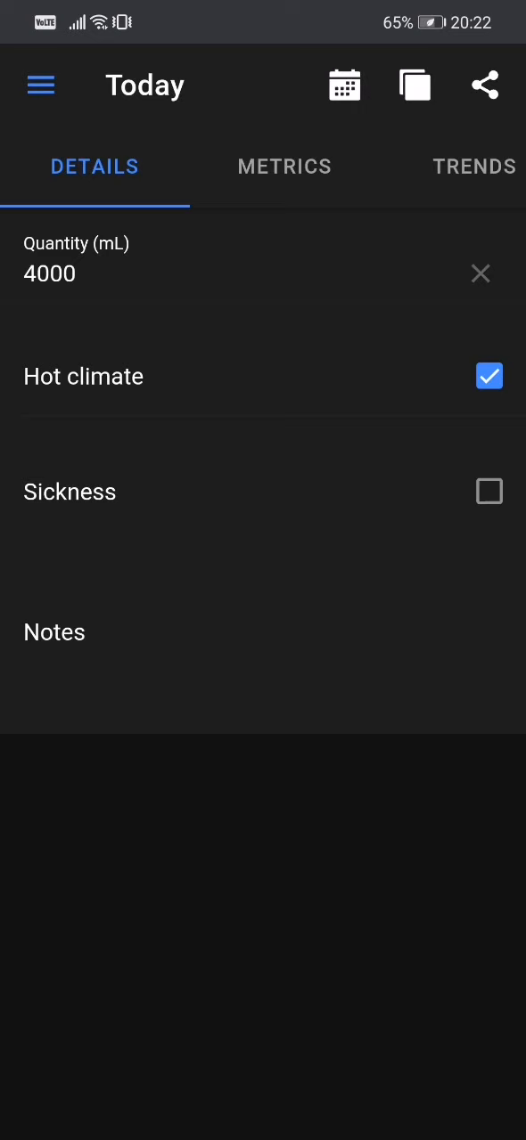
click(39, 85)
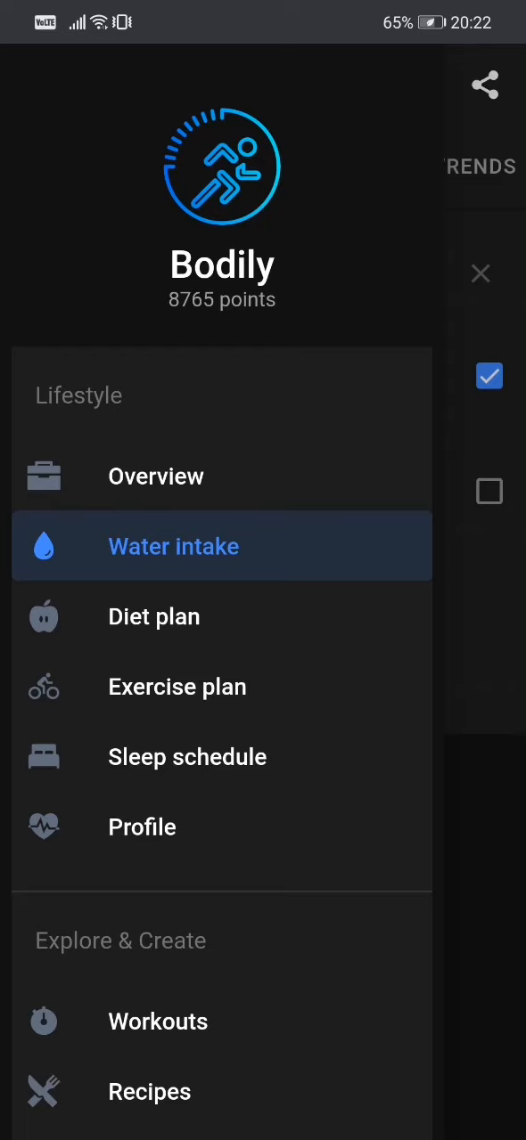
click(173, 545)
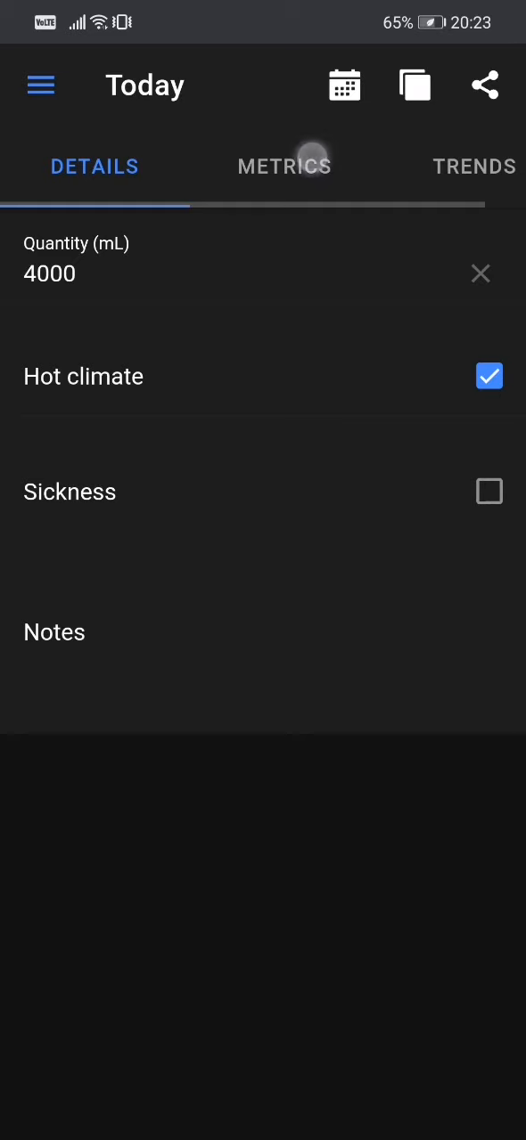
Show today's metrics: 4000 mL quantity earning 125 points
click(285, 168)
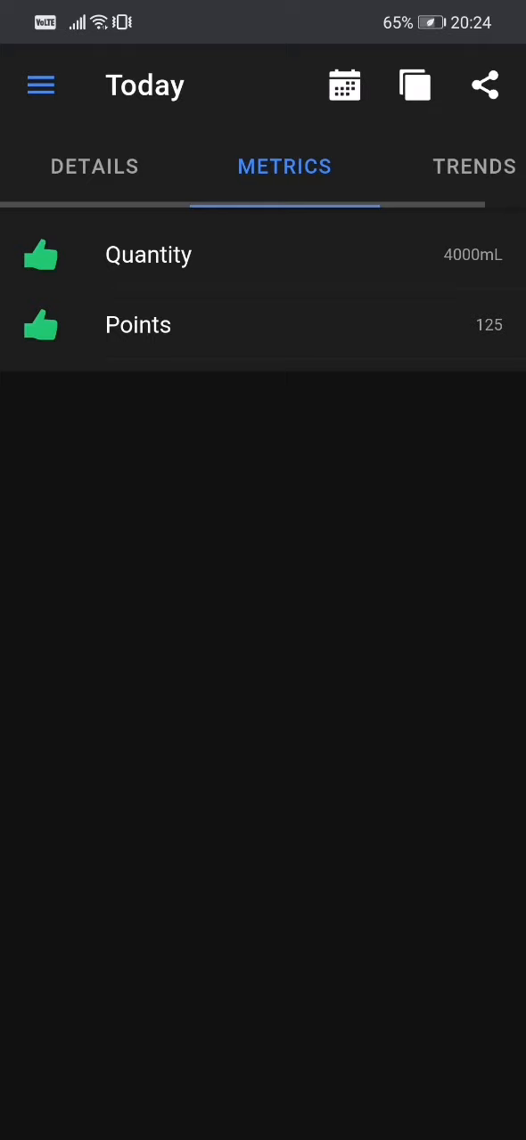
Show the water quantity trends chart from 2021-05-30 to 2021-06-06
click(148, 255)
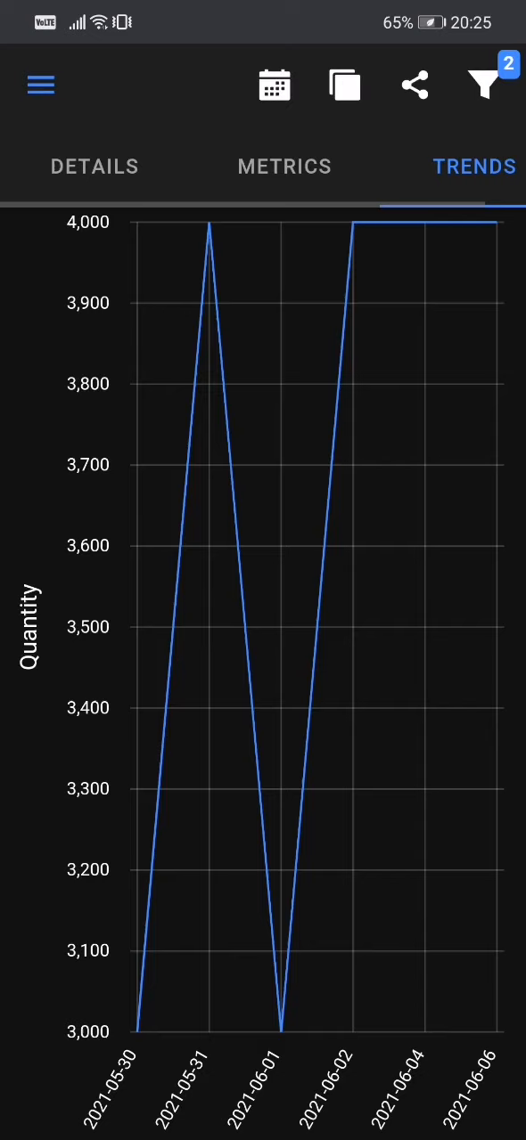
Bring up the trends filter, currently Quantity series over Last 7 days
click(95, 167)
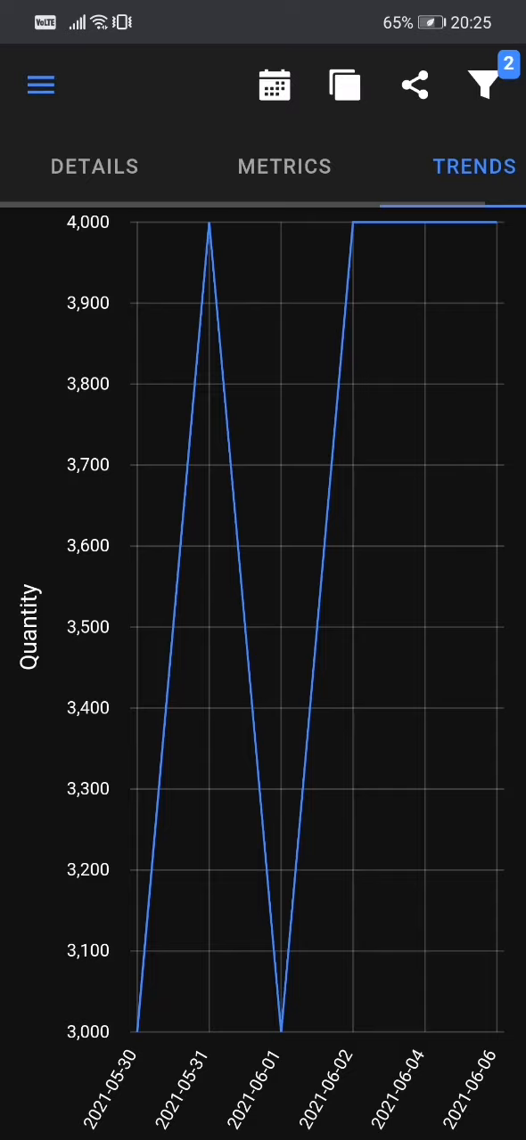
click(484, 85)
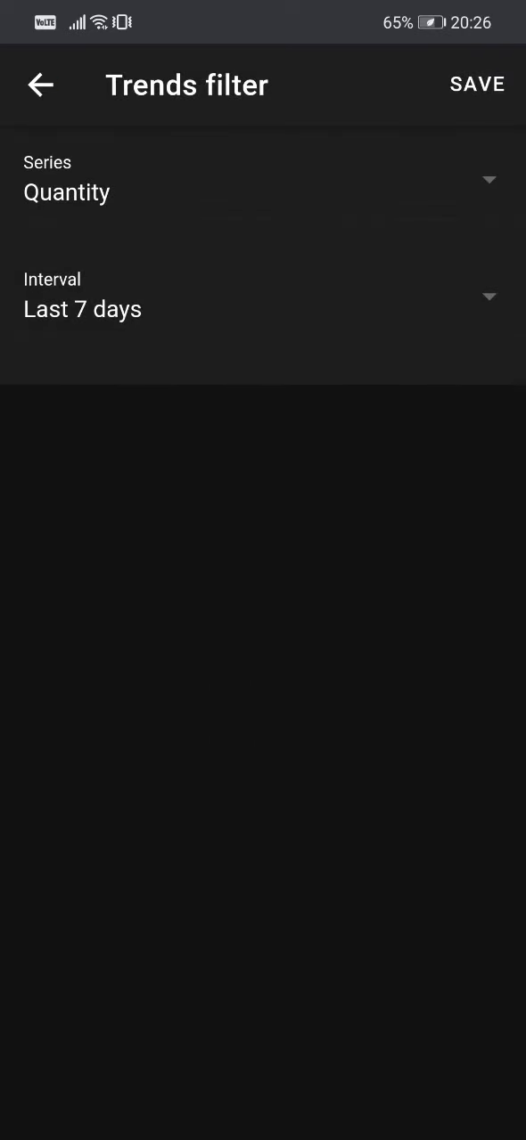
Switch the trends chart interval to Last 30 days and save the filter
click(82, 310)
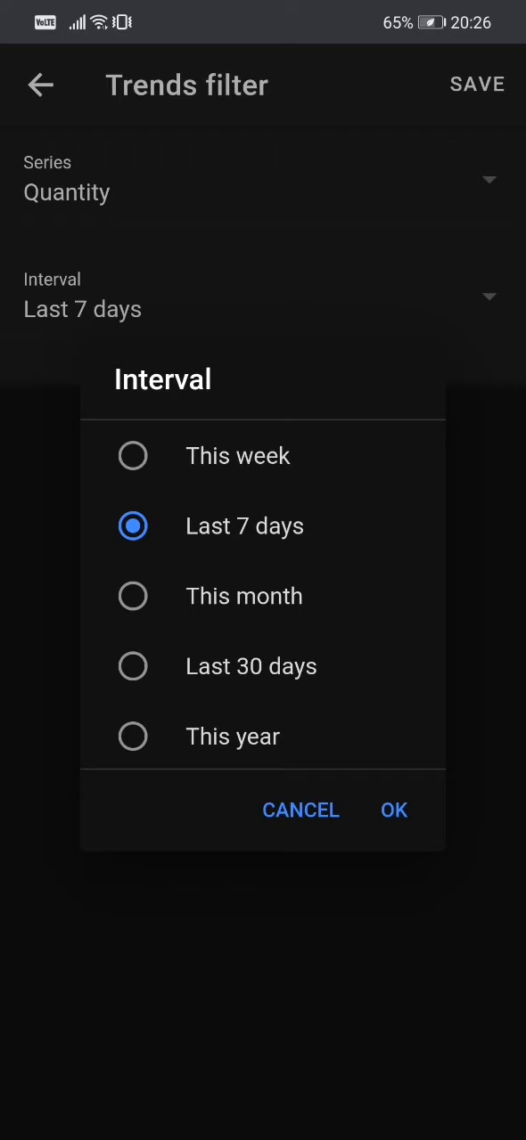
click(132, 666)
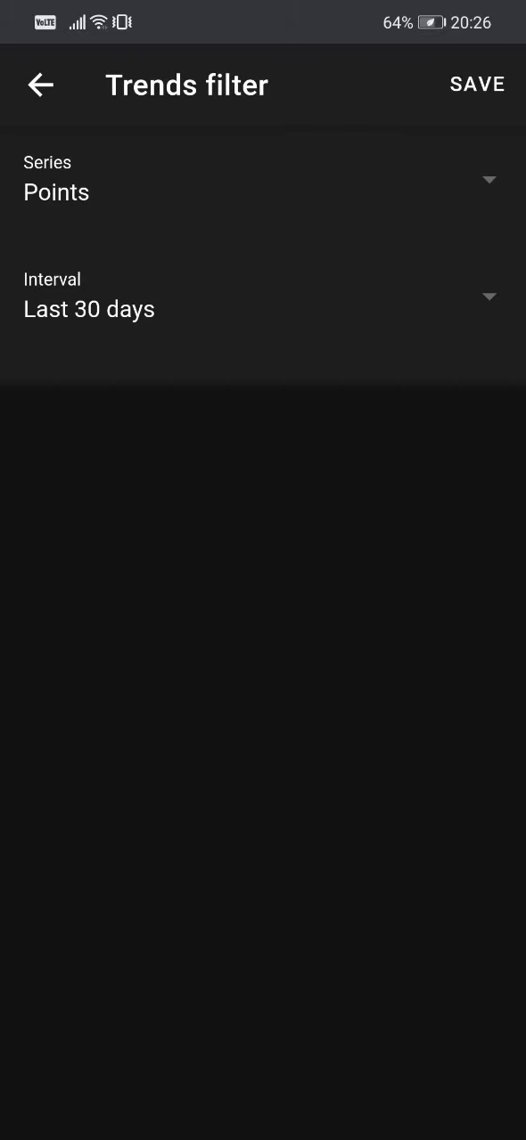
click(478, 83)
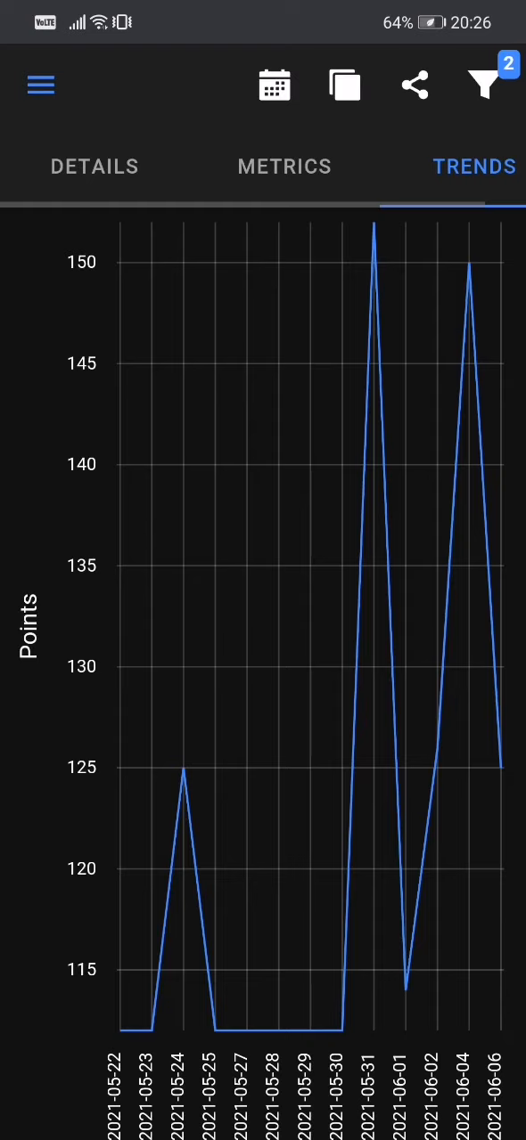
Read a peak value on the chart, then return to today's 4000 mL entry details
click(406, 991)
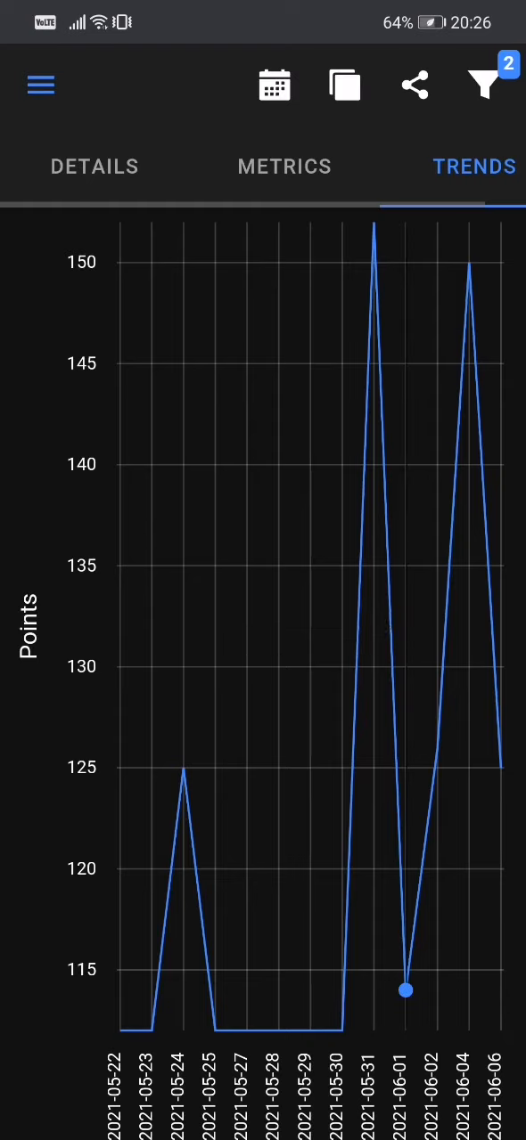
click(467, 264)
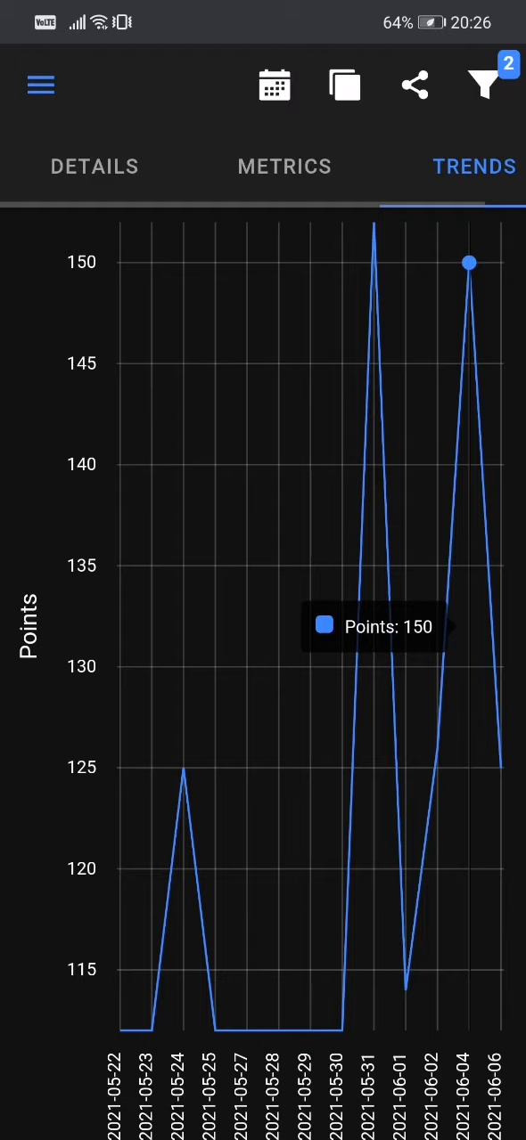
click(95, 168)
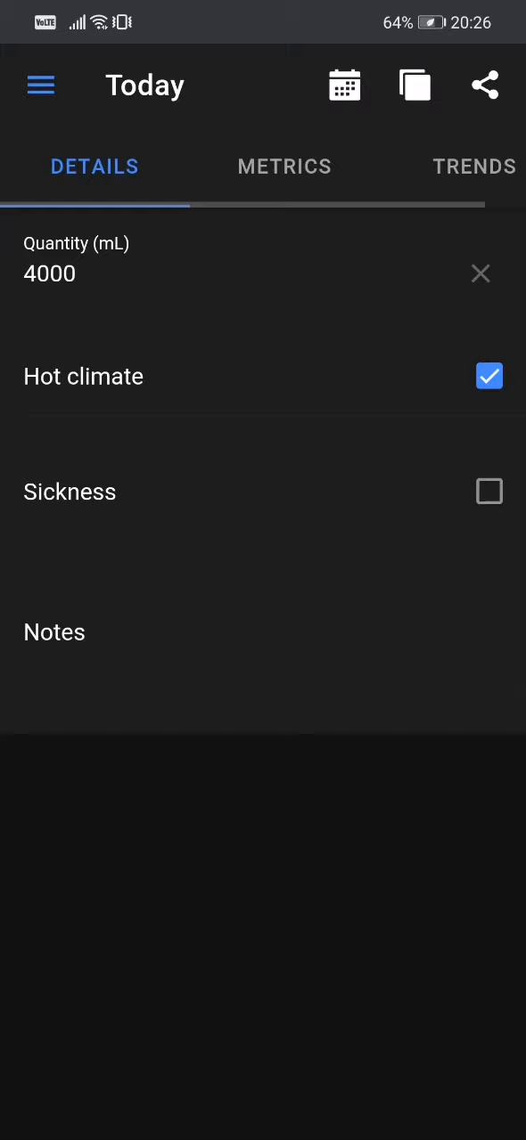
click(474, 168)
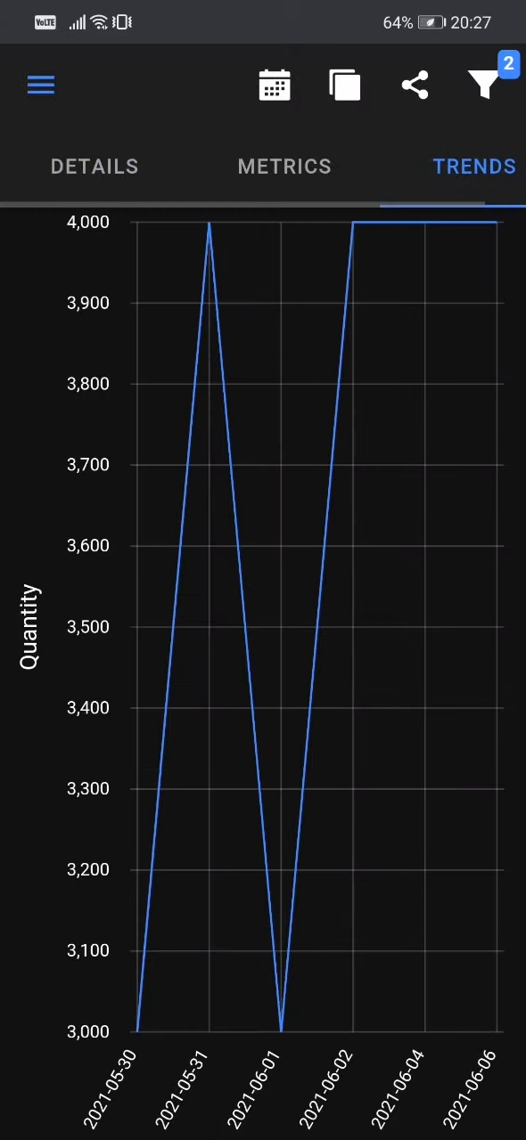
click(484, 85)
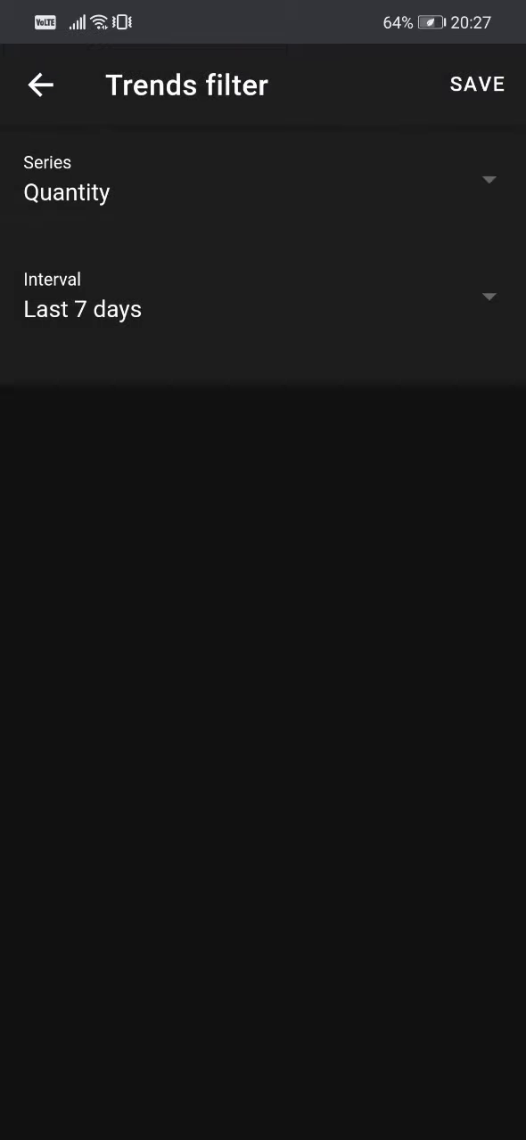
click(475, 83)
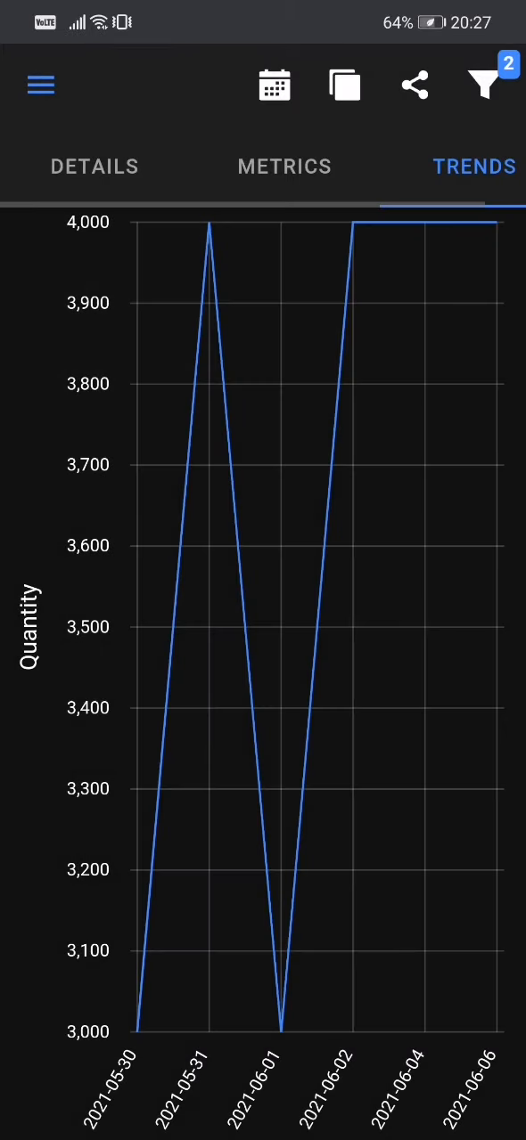
click(93, 167)
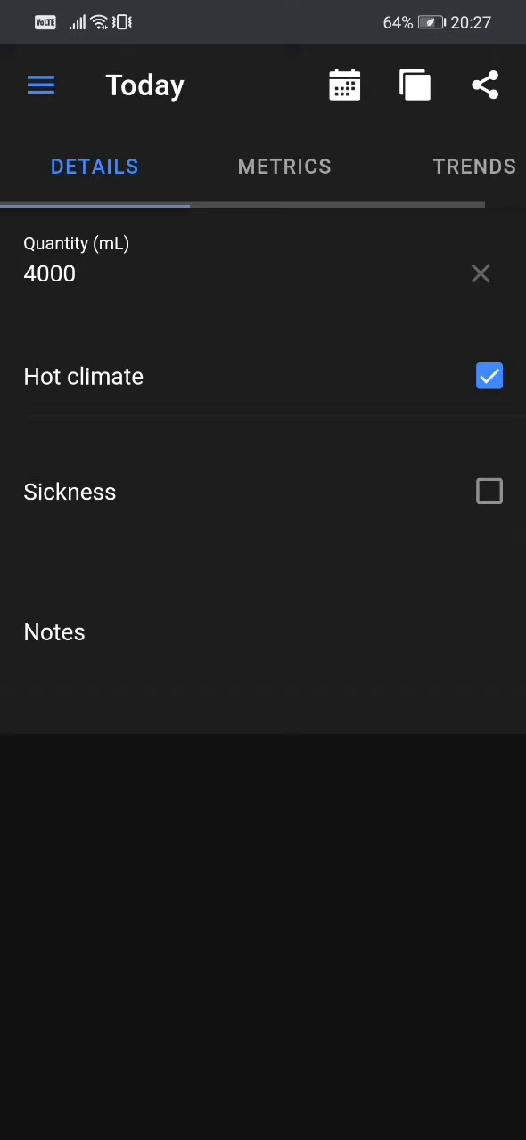
Move the entry date to 2021-06-02 via the date chooser
click(344, 86)
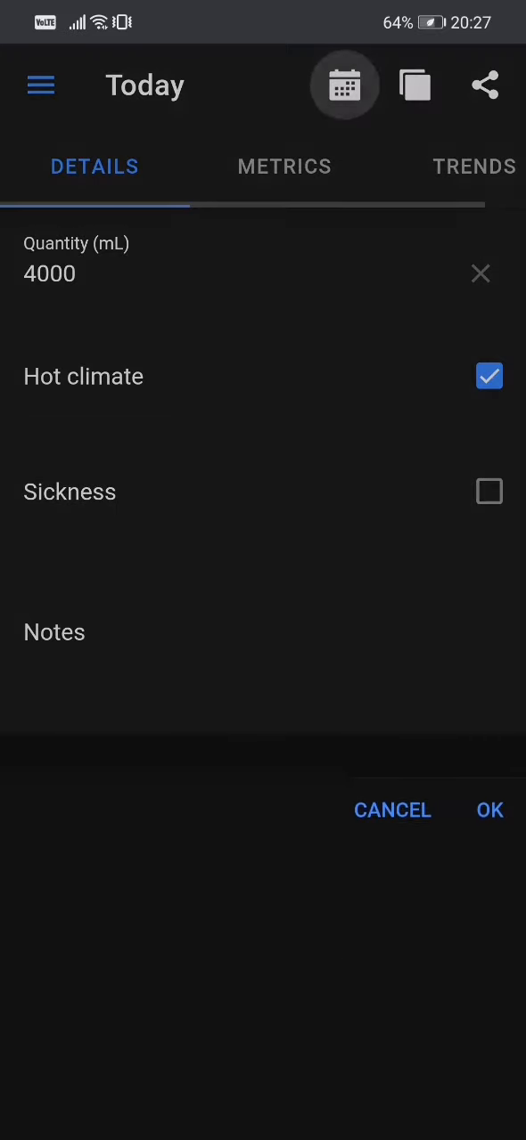
click(343, 85)
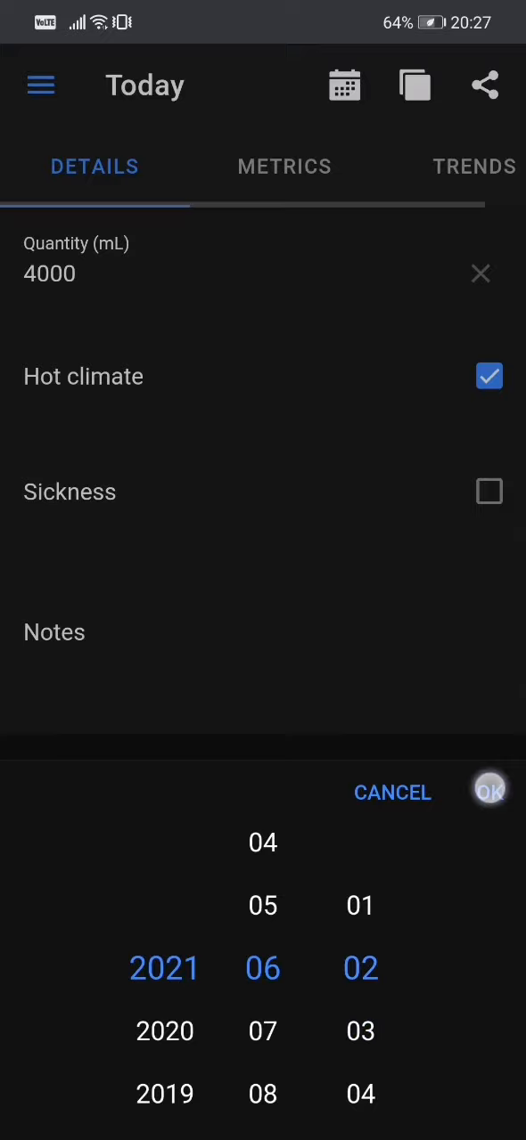
click(488, 791)
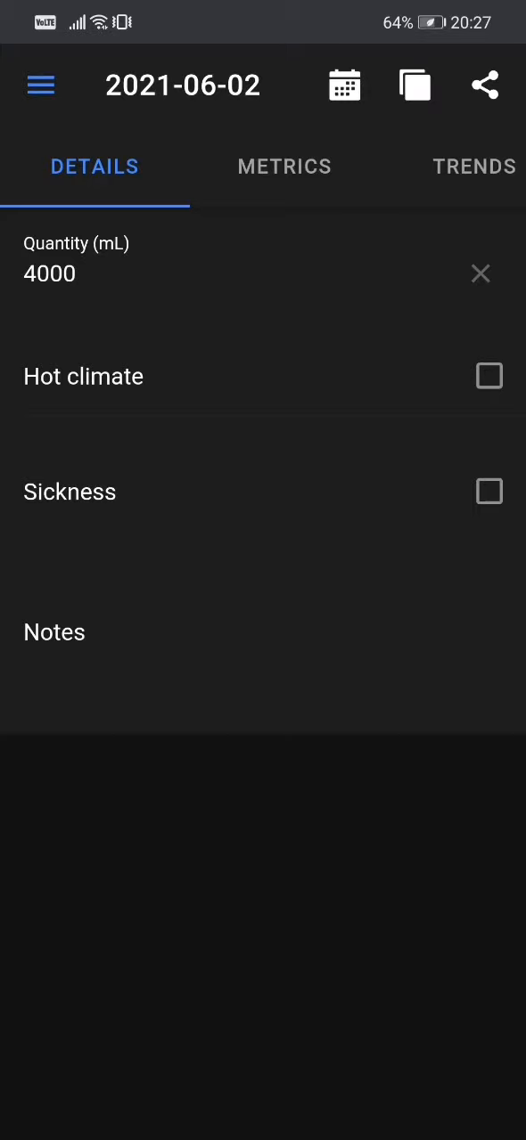
Confirm the 4,000 point for 2021-06-02 on the trends chart and return to its details
click(474, 167)
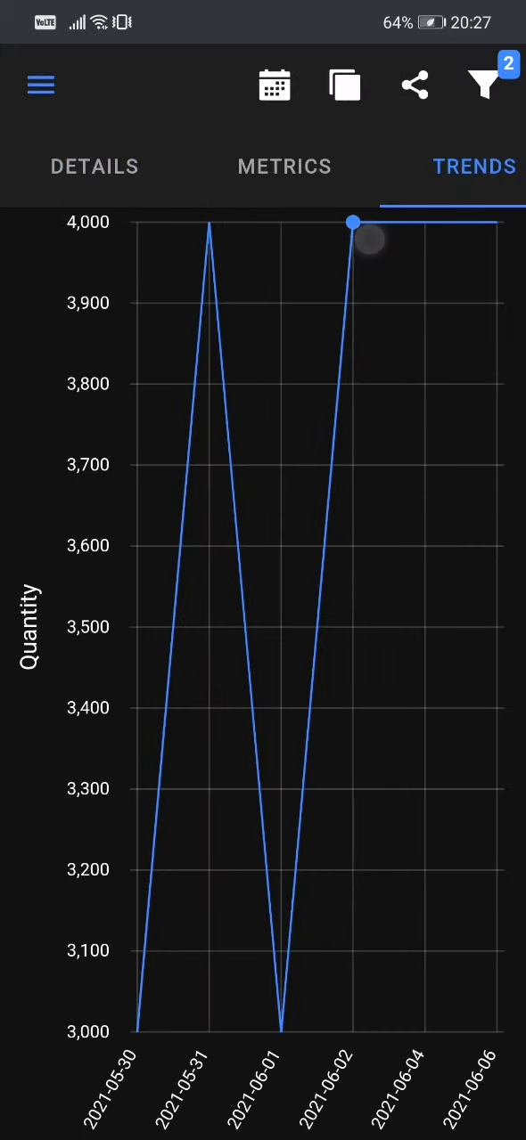
click(353, 223)
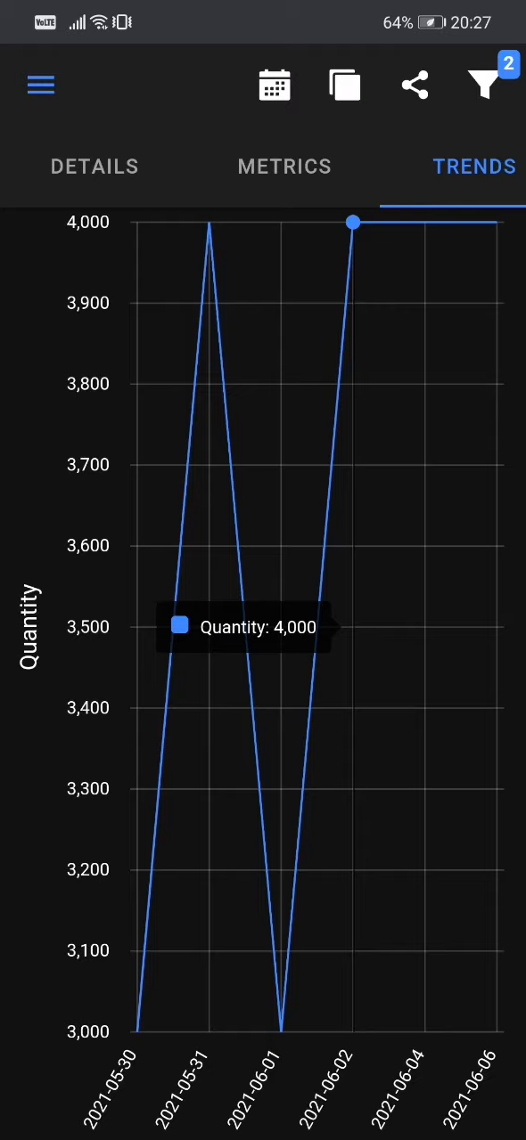
click(95, 168)
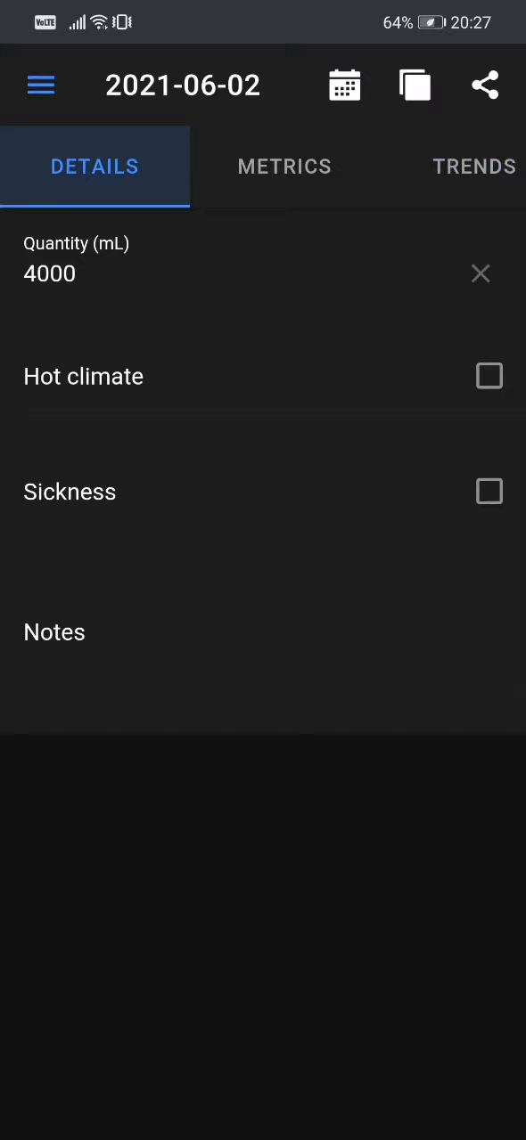
Move the entry date to 2021-06-01, showing 3000 mL
click(344, 86)
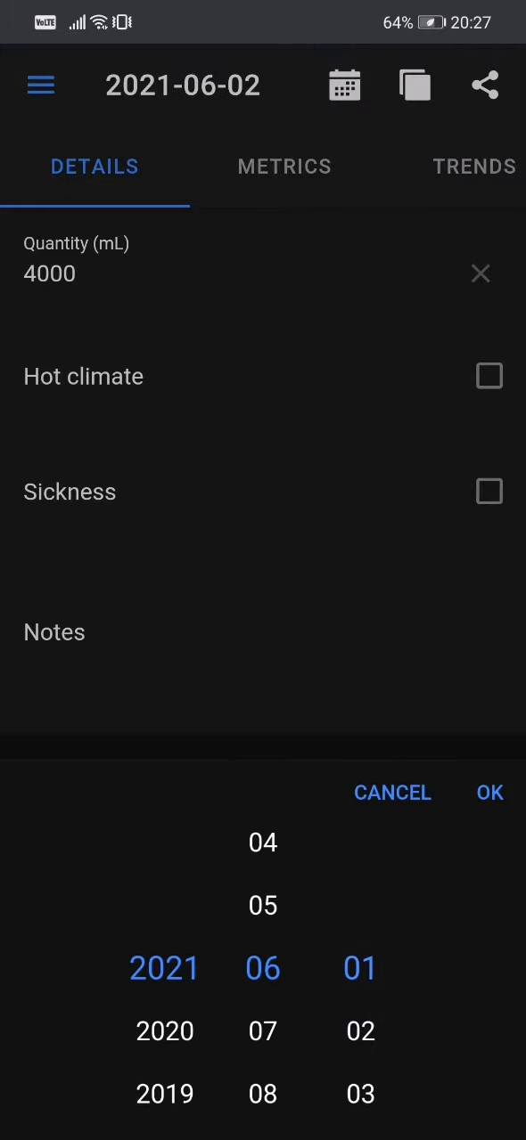
click(488, 793)
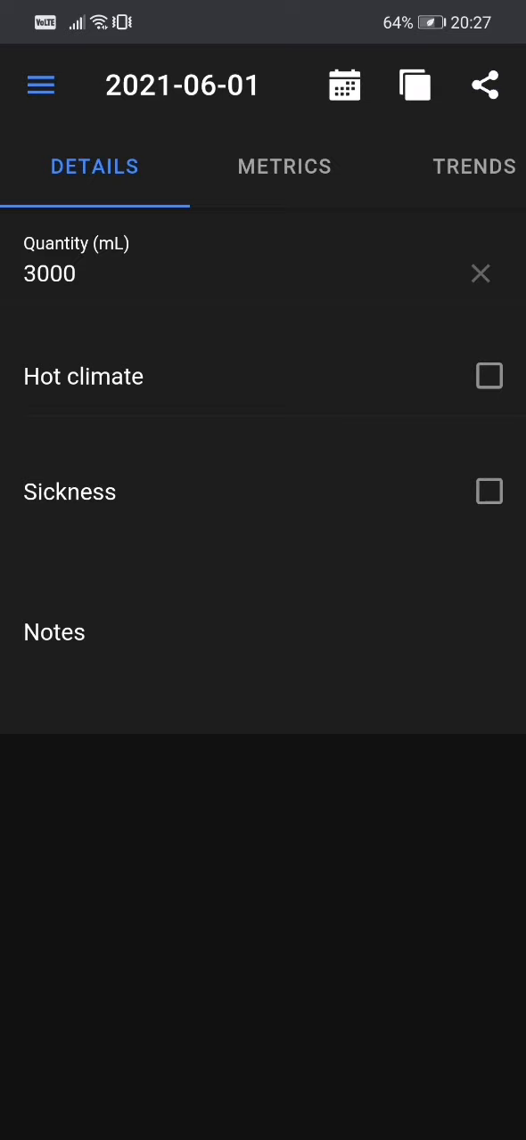
Start copying the 2021-06-01 intake, touch the target date field, then cancel
click(413, 86)
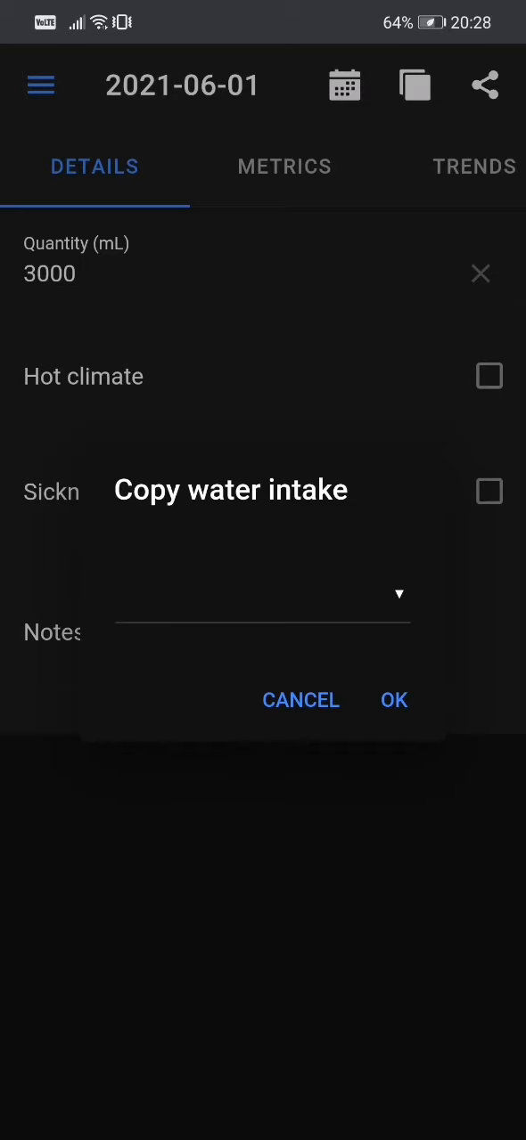
click(262, 614)
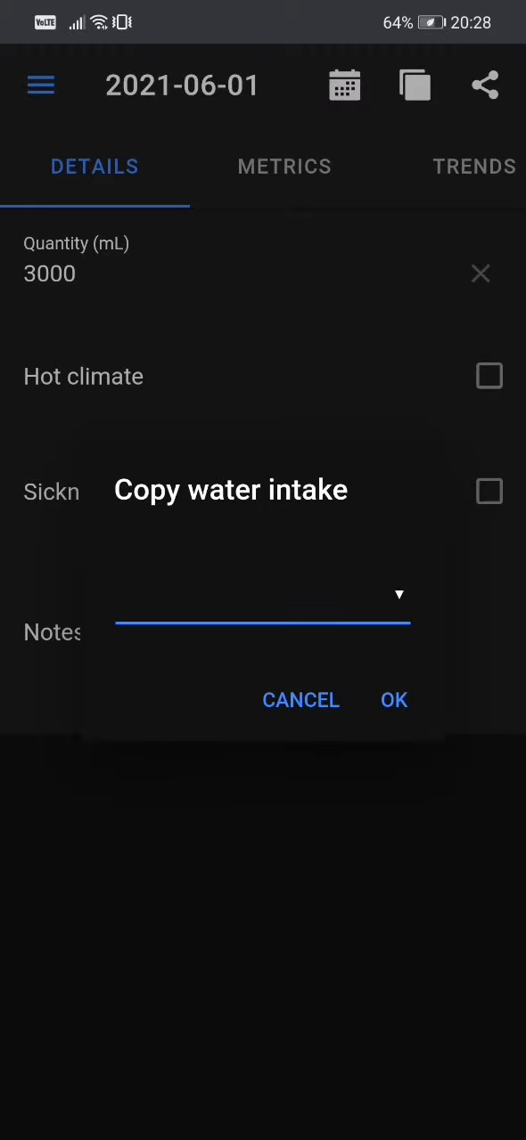
click(300, 701)
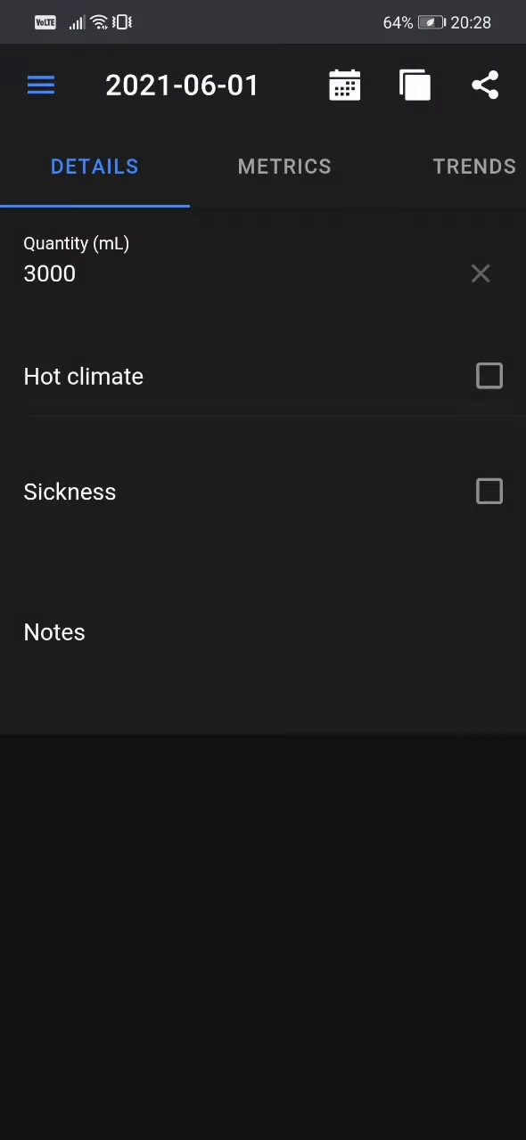
Copy today's 4000 mL hot-climate intake to 7 June 2021 and dismiss the confirmation
click(344, 86)
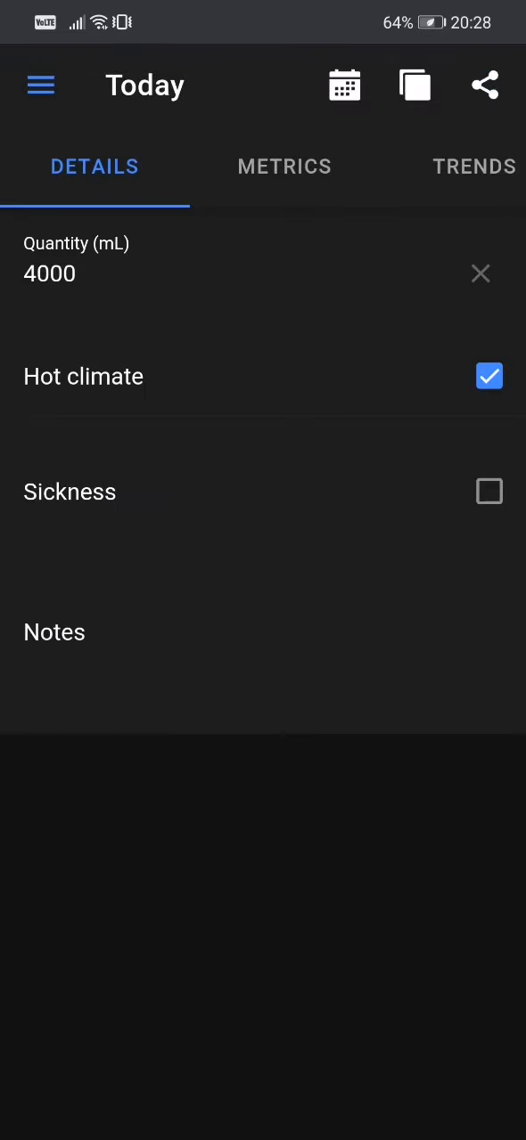
click(414, 85)
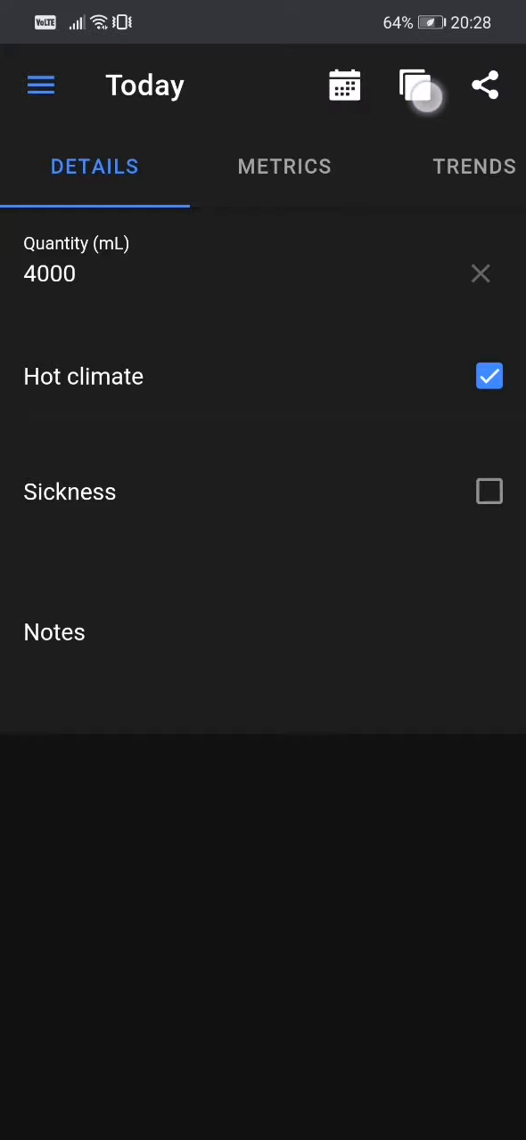
click(413, 85)
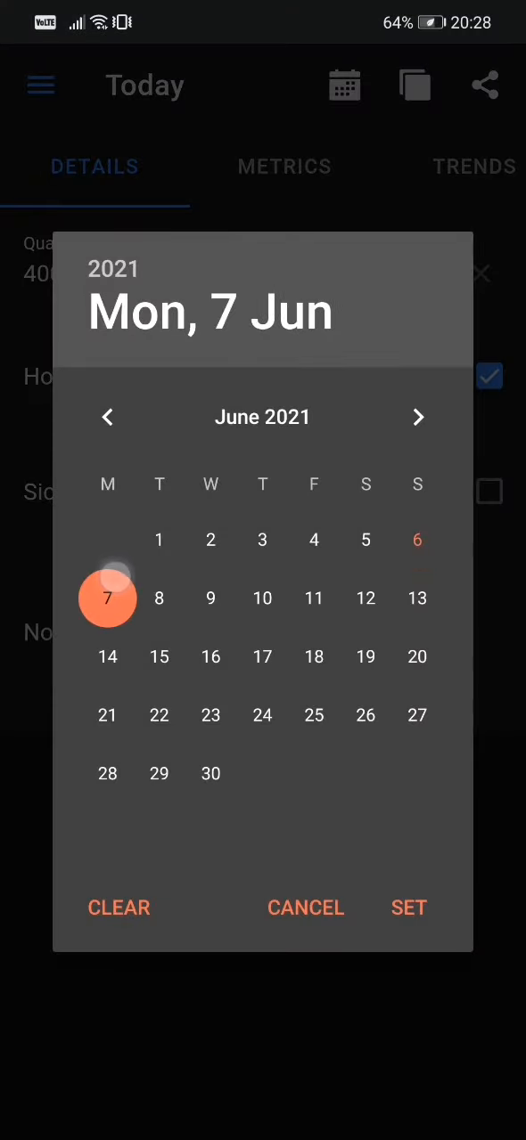
click(408, 907)
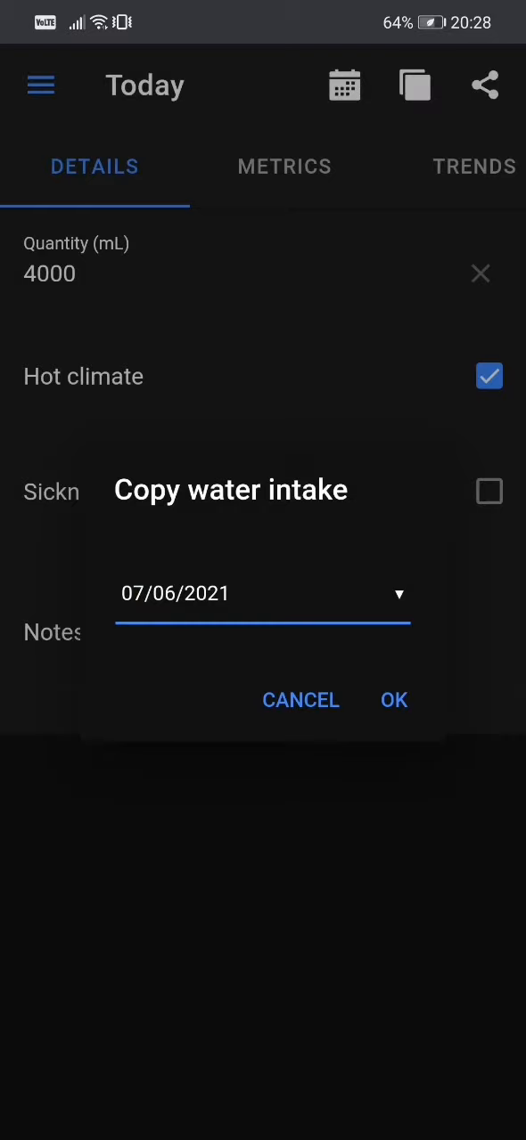
click(394, 701)
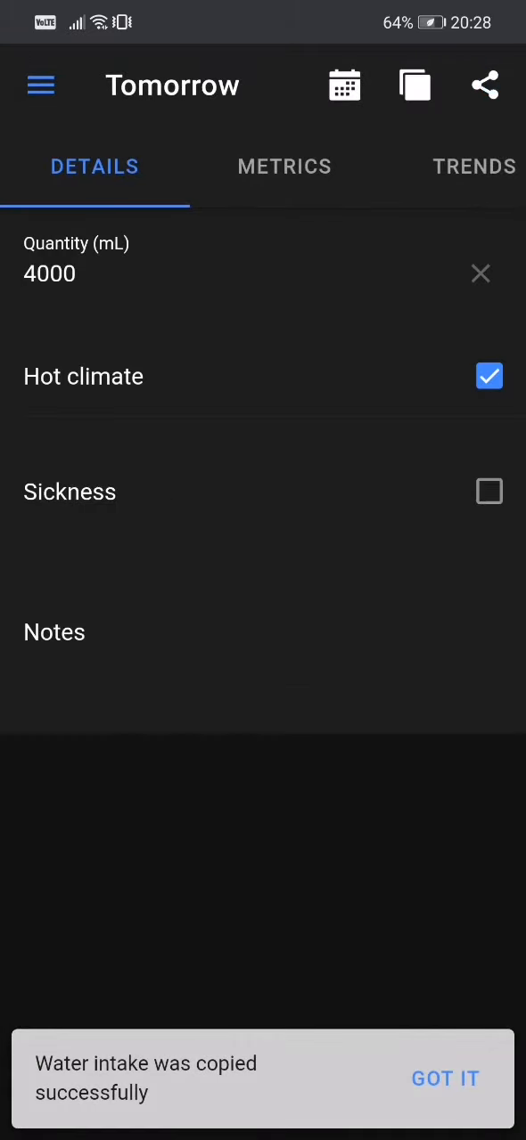
click(446, 1079)
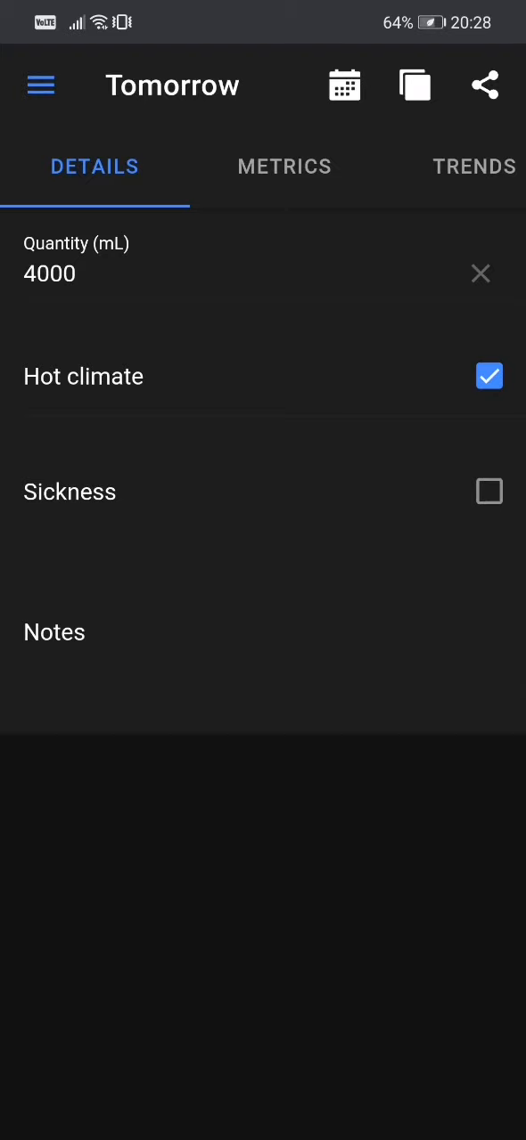
Check the trends chart now extends to 2021-06-07, then return to the day's details
click(474, 168)
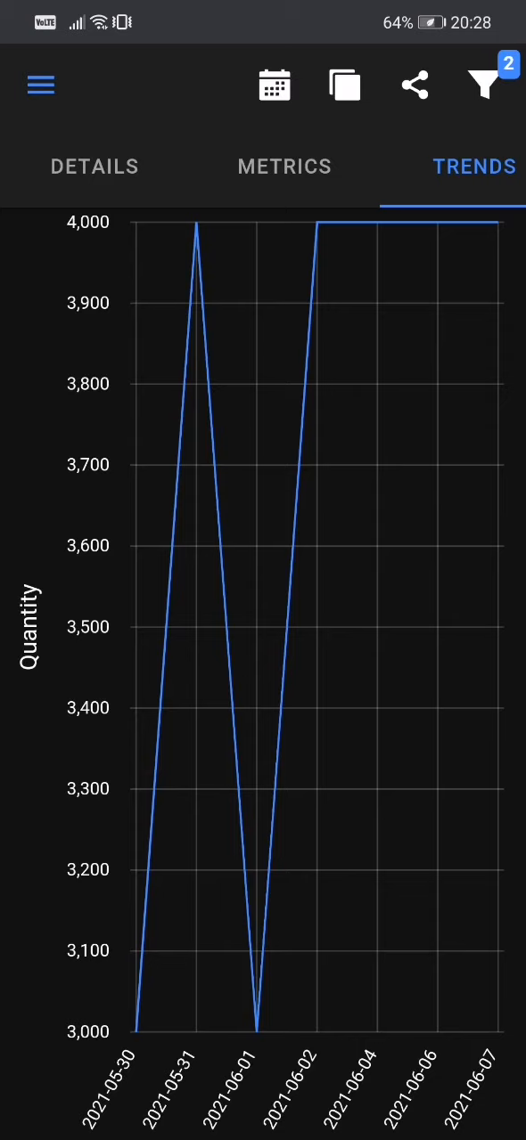
click(93, 168)
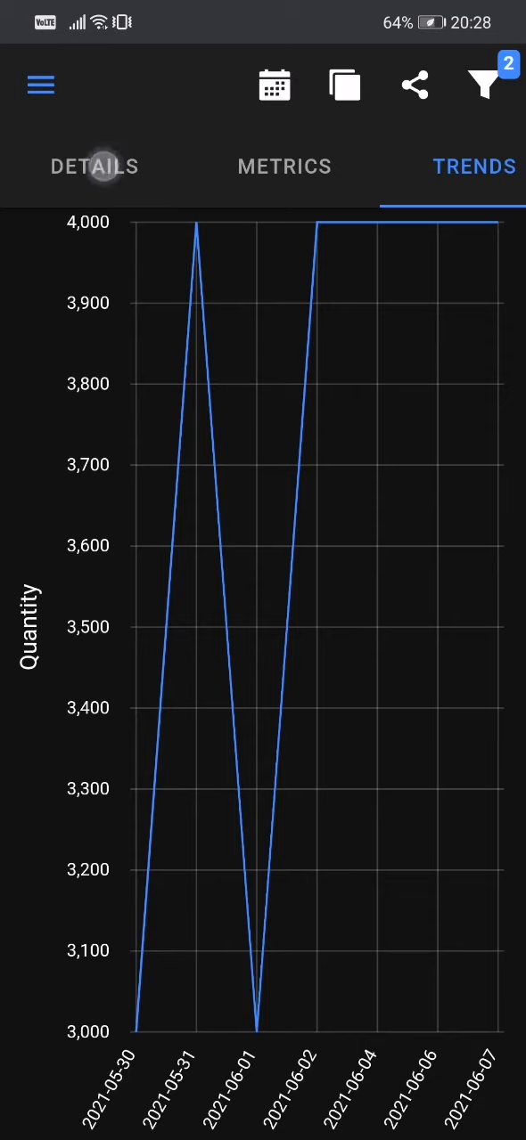
click(92, 167)
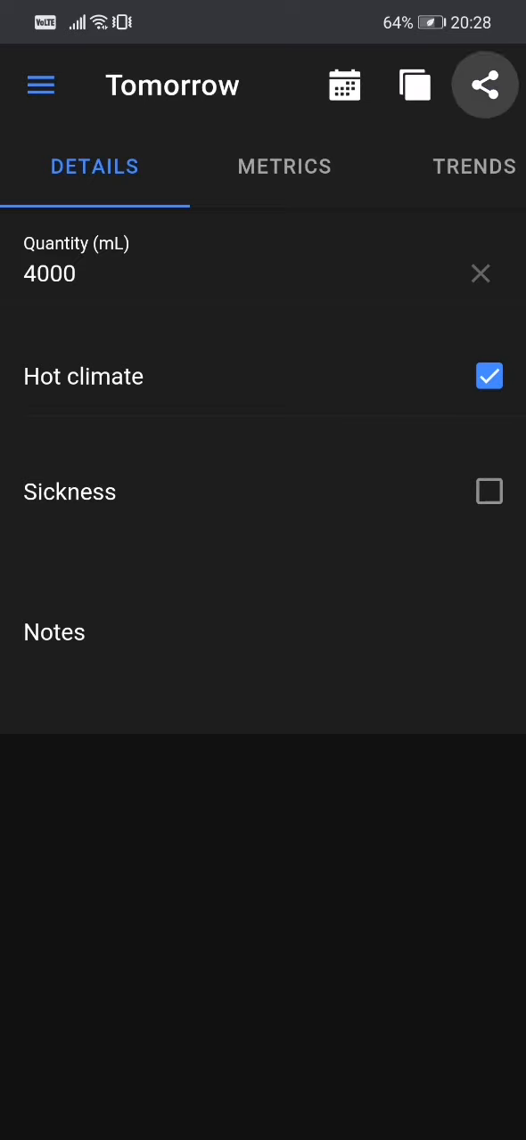
Copy a share link for tomorrow's water intake and dismiss the 'Link copied' message
click(484, 85)
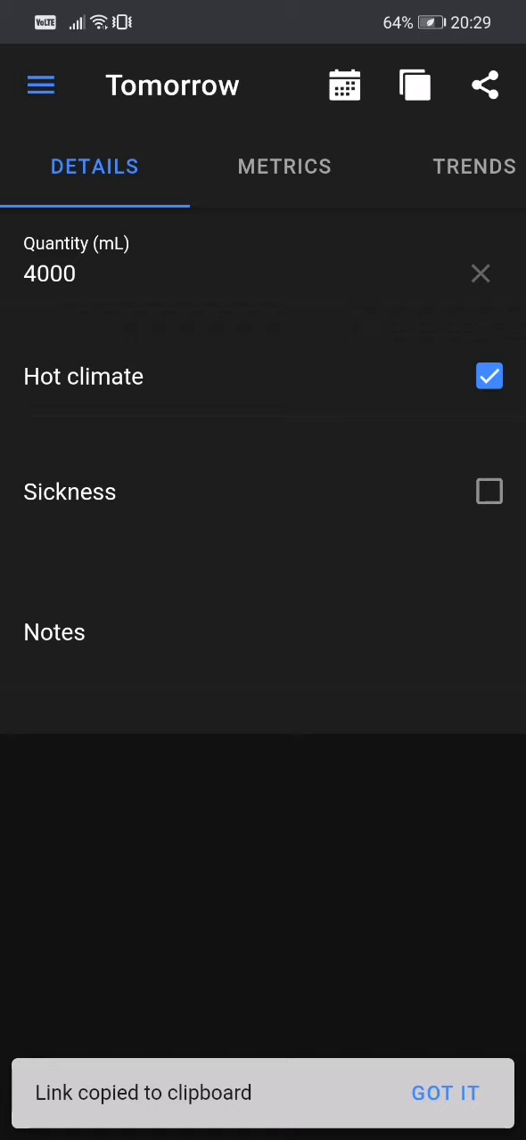
click(445, 1094)
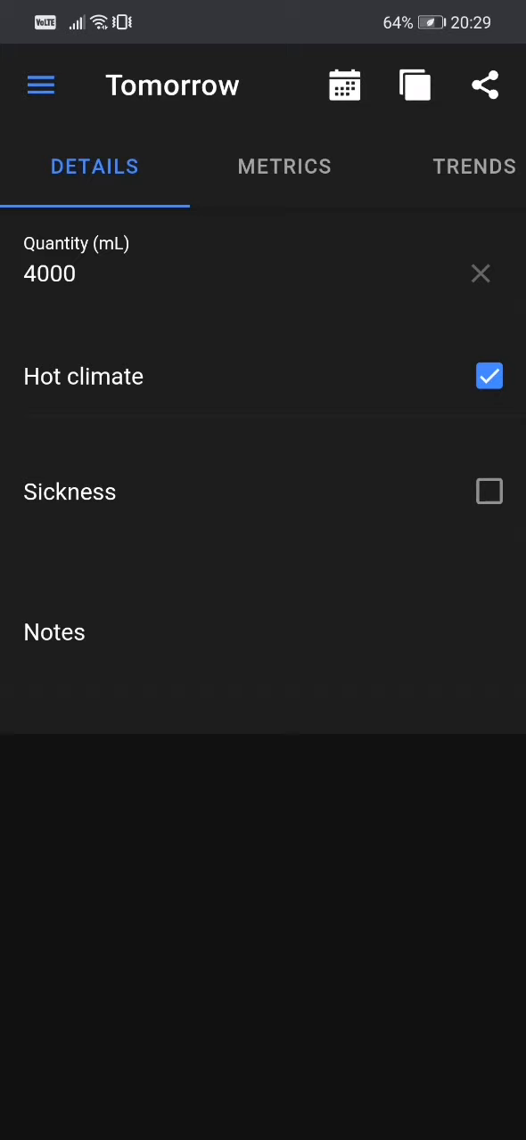
Return to the Overview and bring the Water intake card showing 4000mL and 125 points into view
click(41, 86)
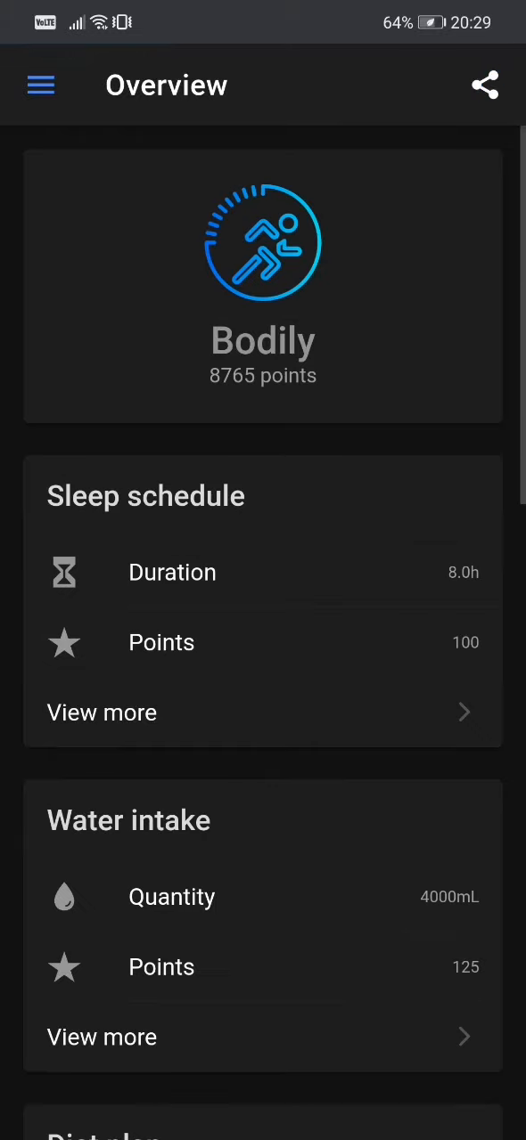
scroll(down, 3)
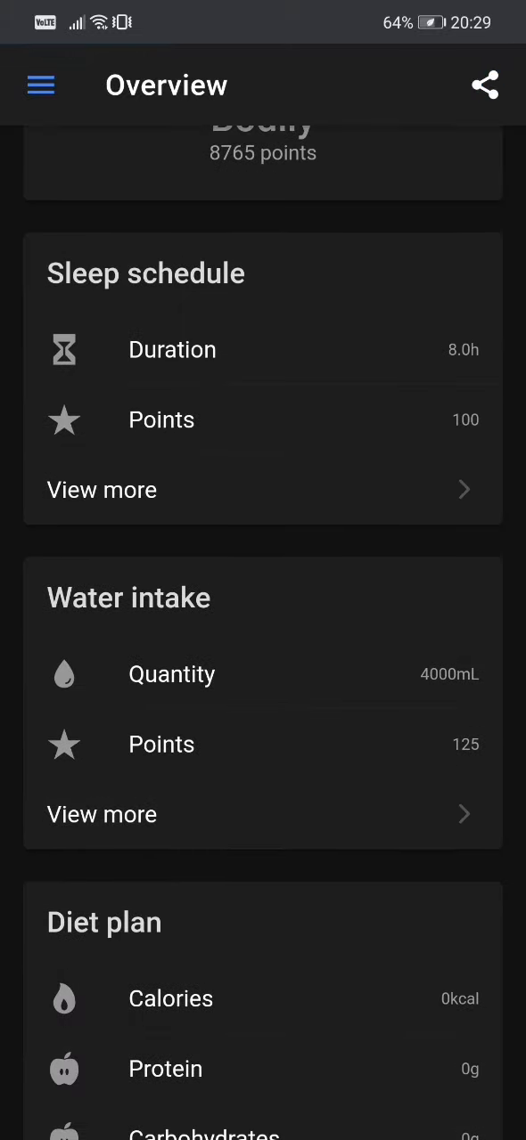